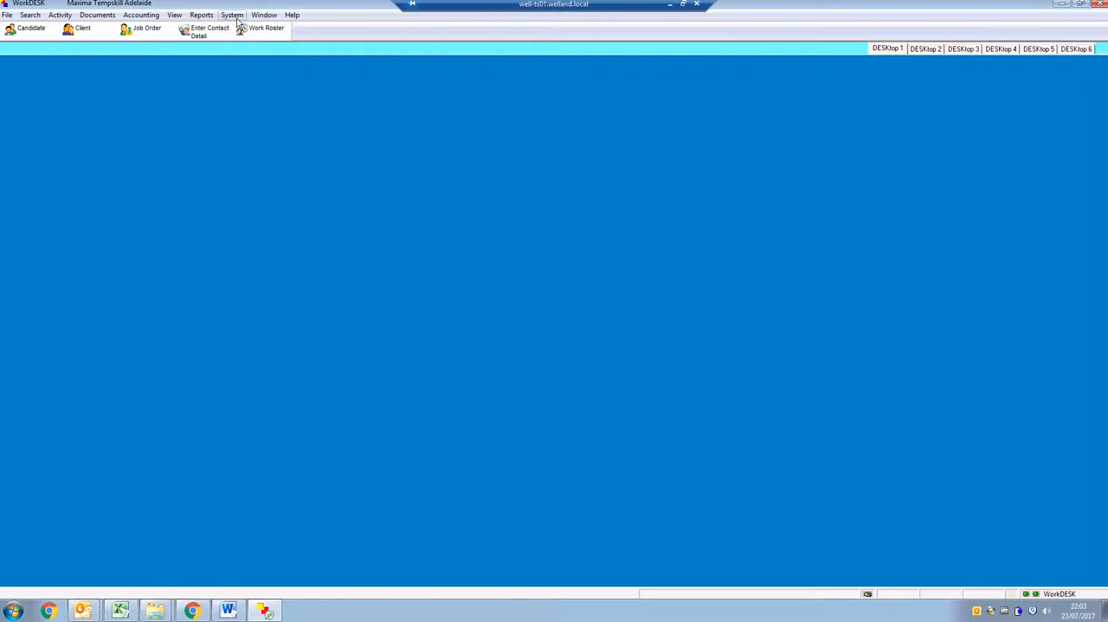
Step: Bring up System Miscellaneous Maintenance on the Skill Codes add screen
left_click(232, 13)
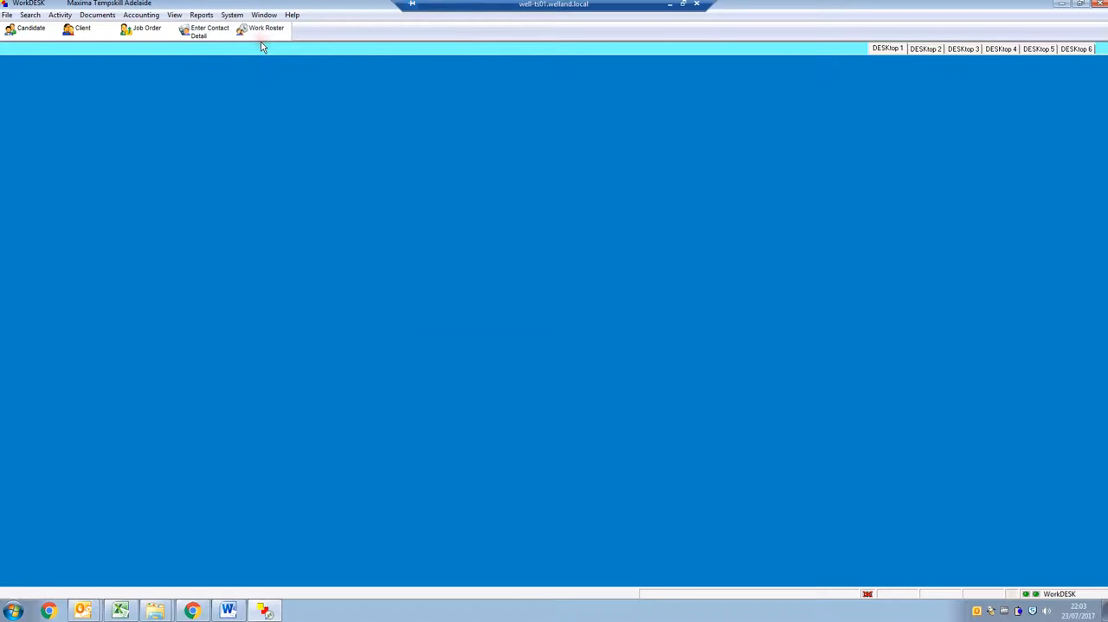
left_click(232, 14)
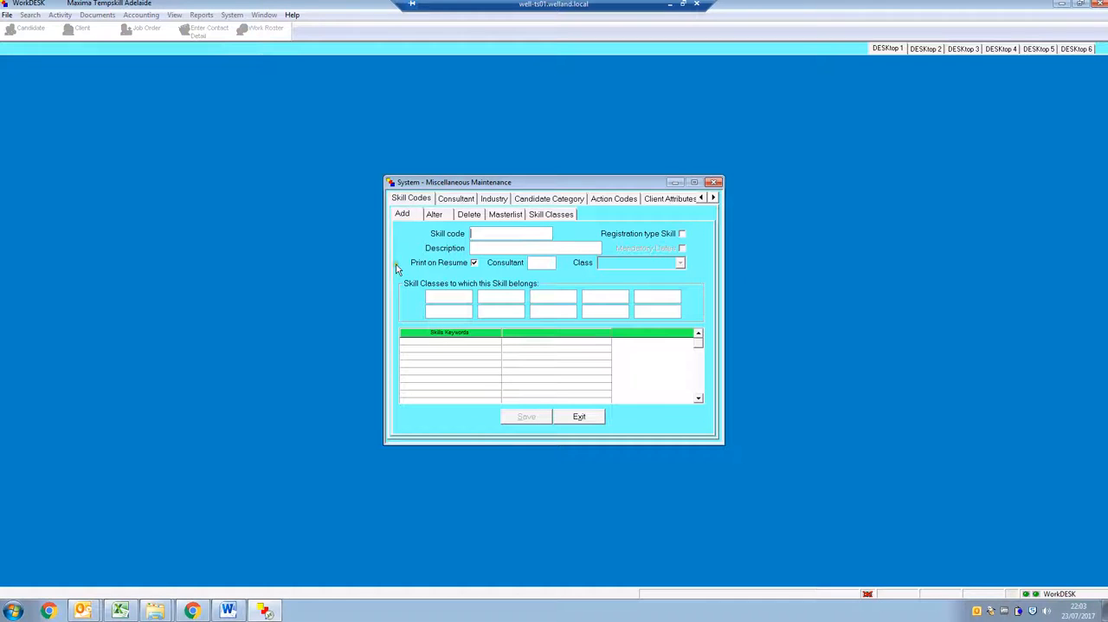
mouse_move(440, 222)
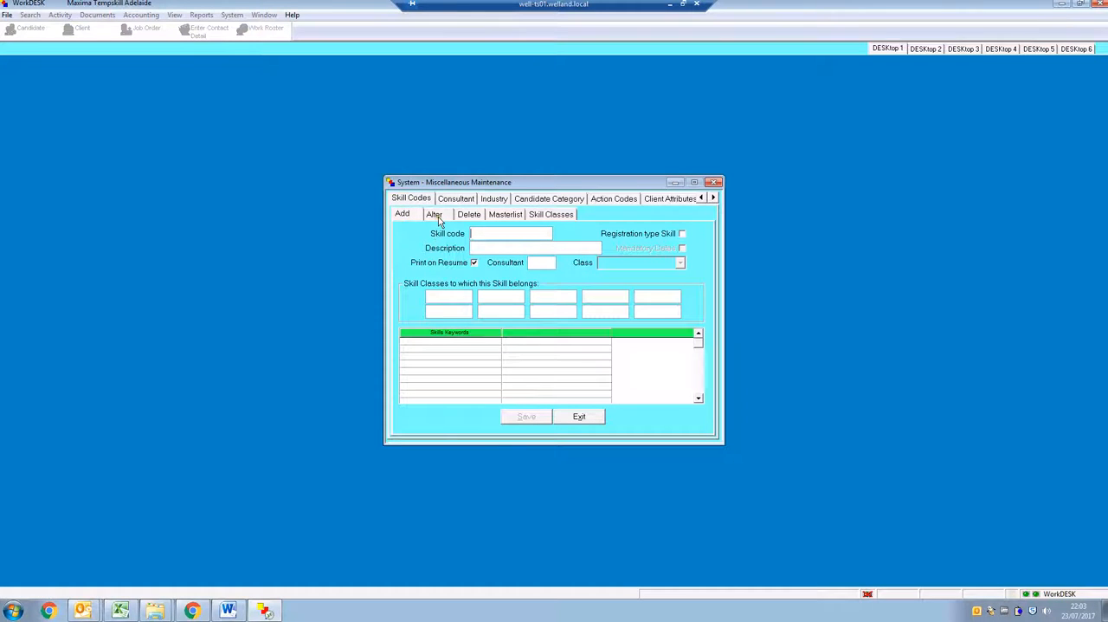
mouse_move(509, 222)
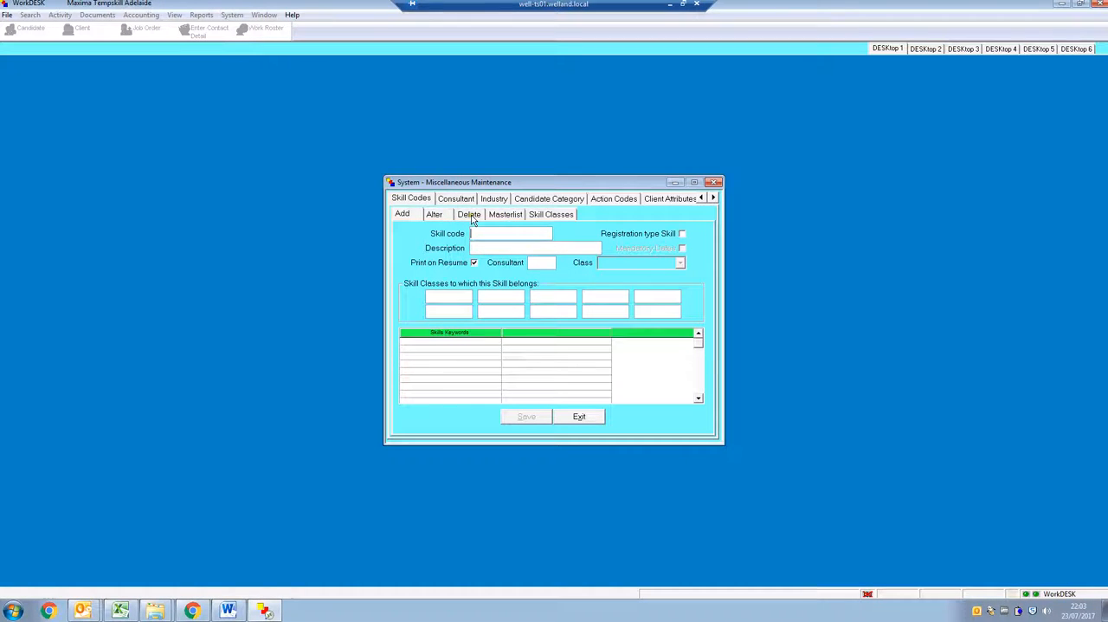
mouse_move(409, 242)
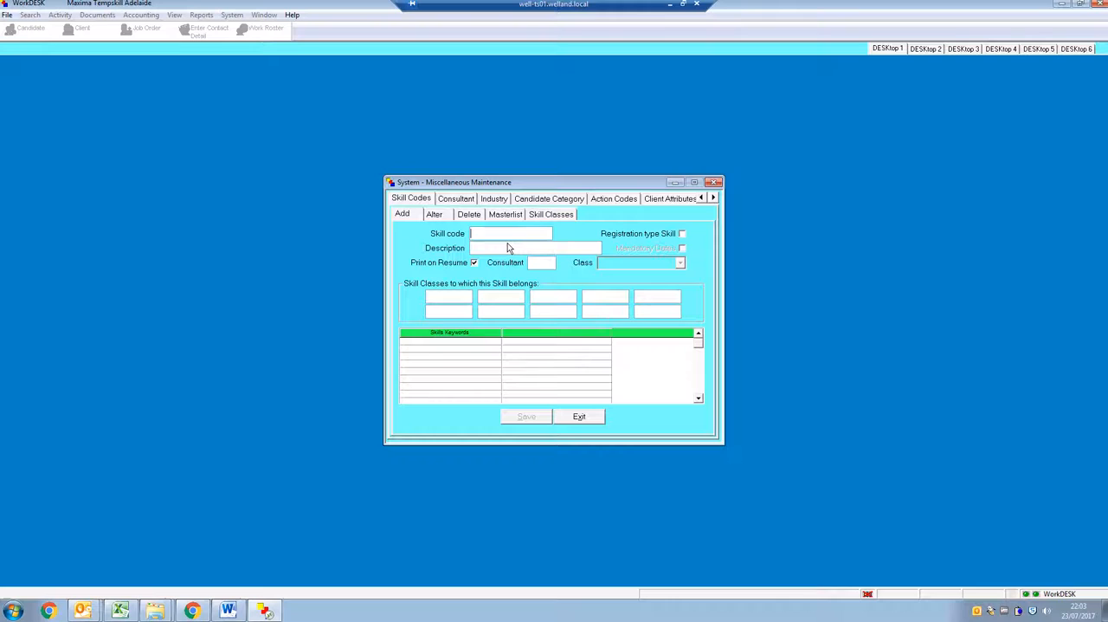
Step: Add skill code BRISN described 'Will work north of river', save it and exit maintenance
type("BRIS")
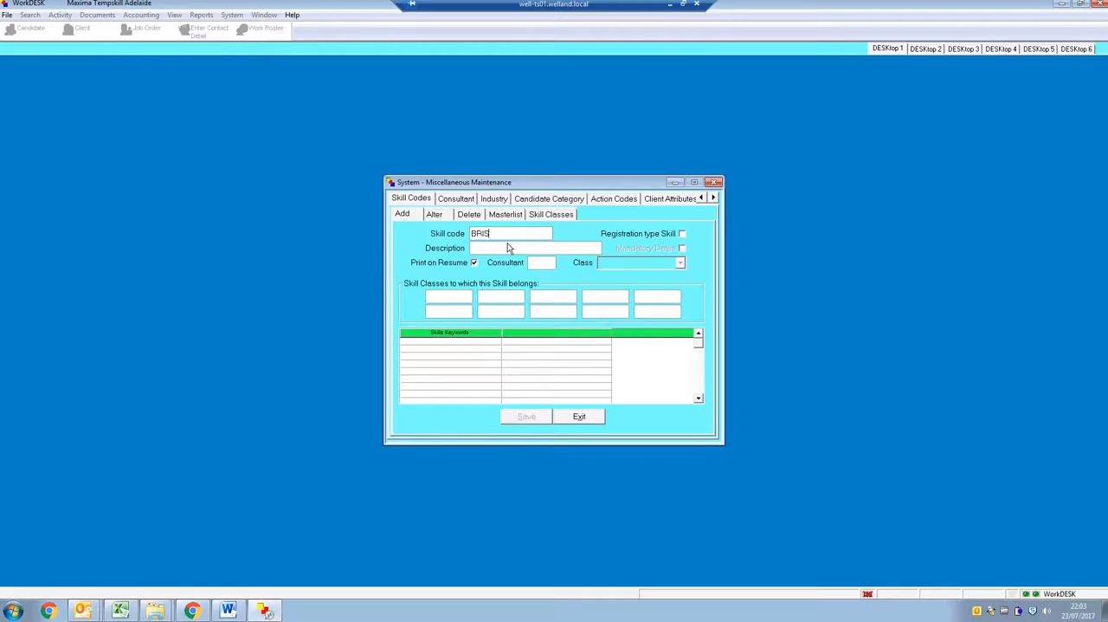
type("N")
left_click(535, 248)
type("W")
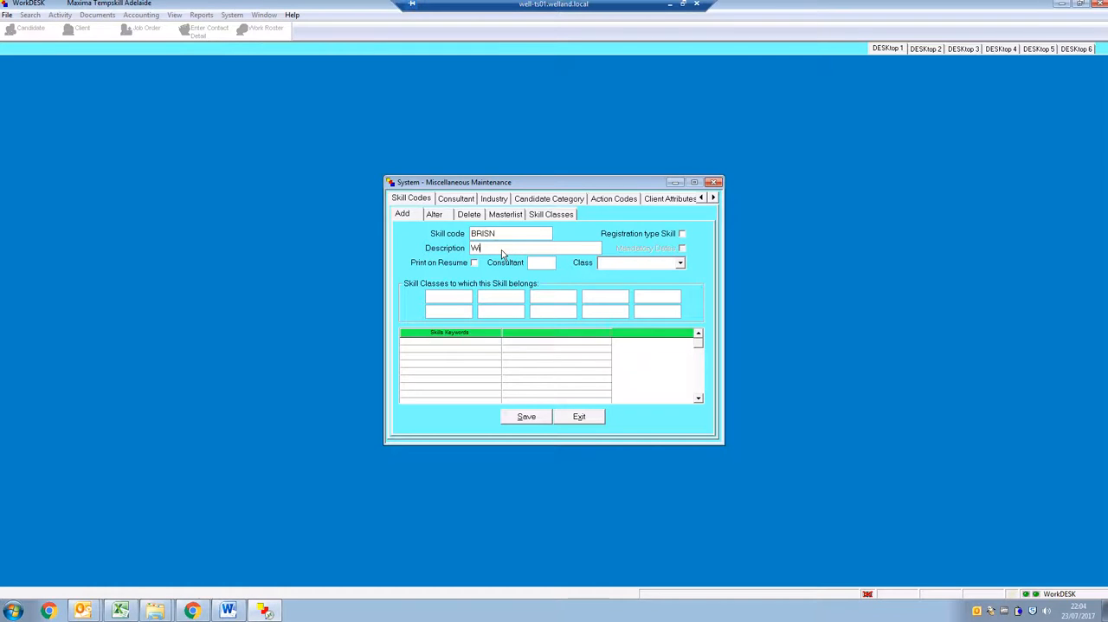
type("ill work north of river")
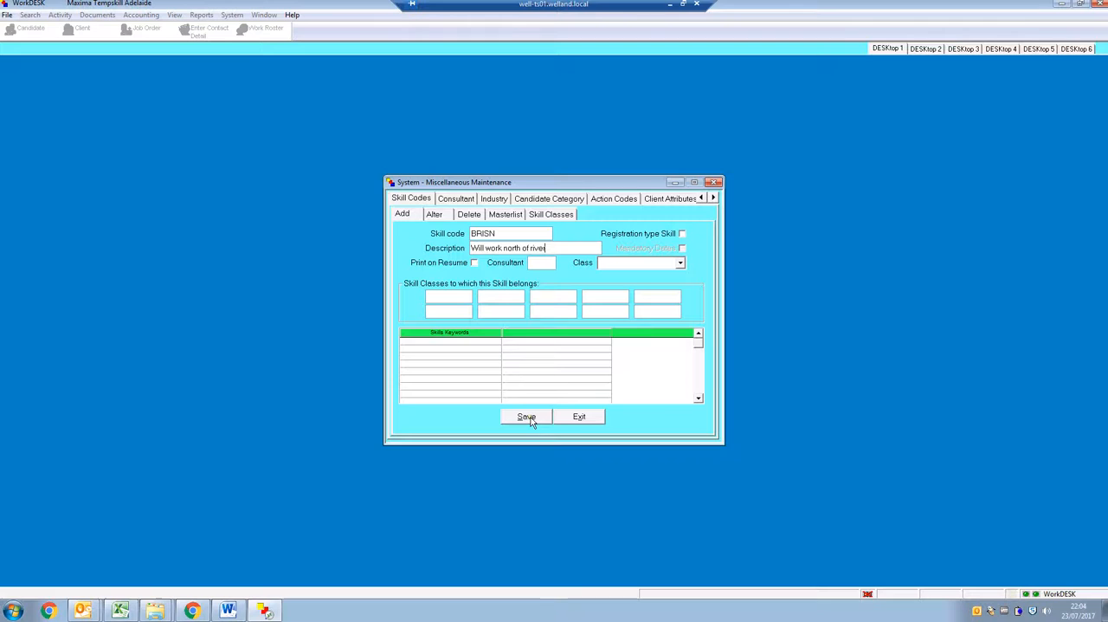
left_click(526, 415)
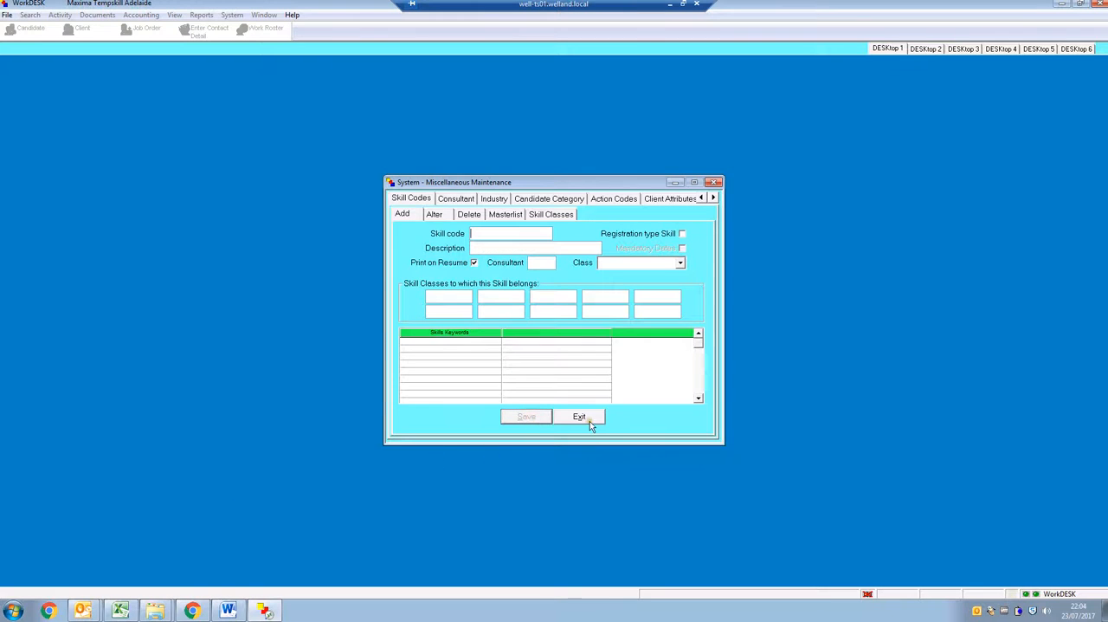
left_click(578, 416)
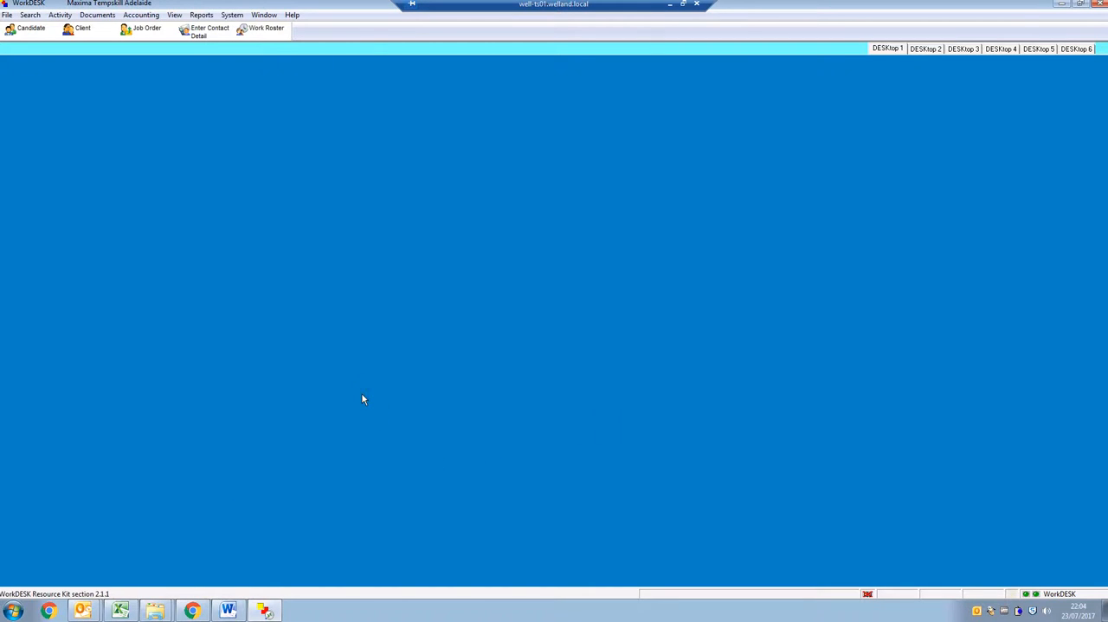
left_click(31, 28)
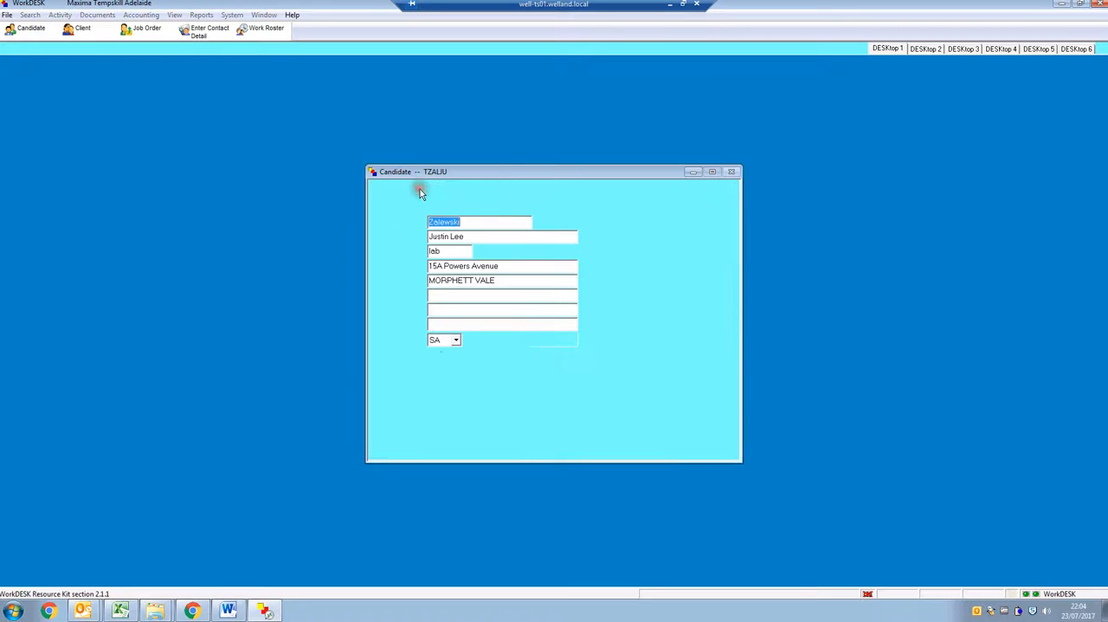
left_click(448, 204)
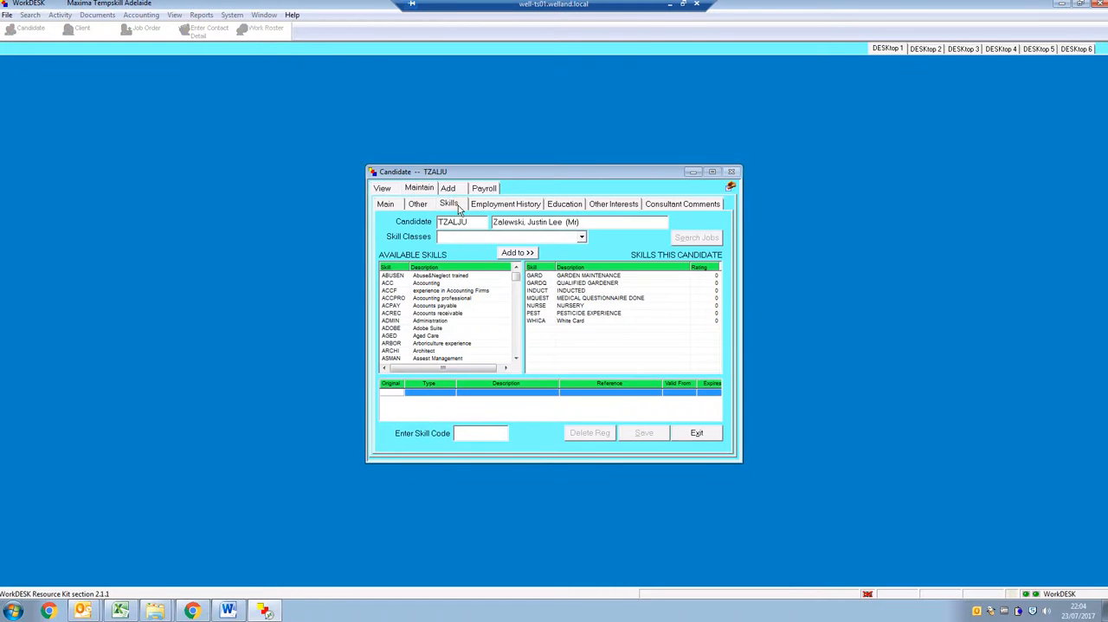
mouse_move(497, 330)
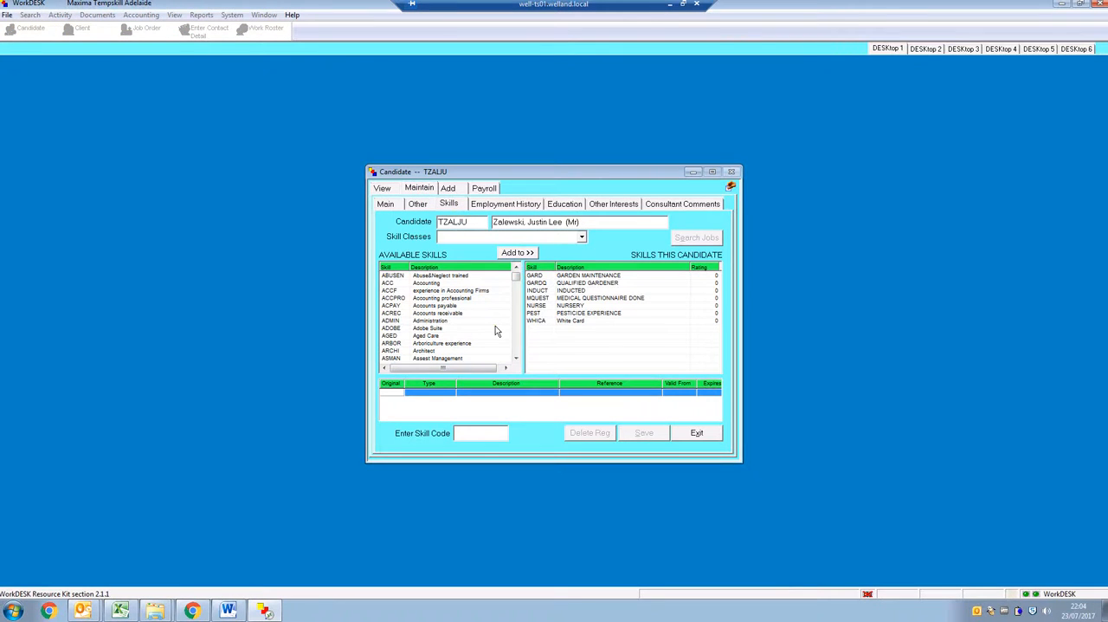
left_click(436, 304)
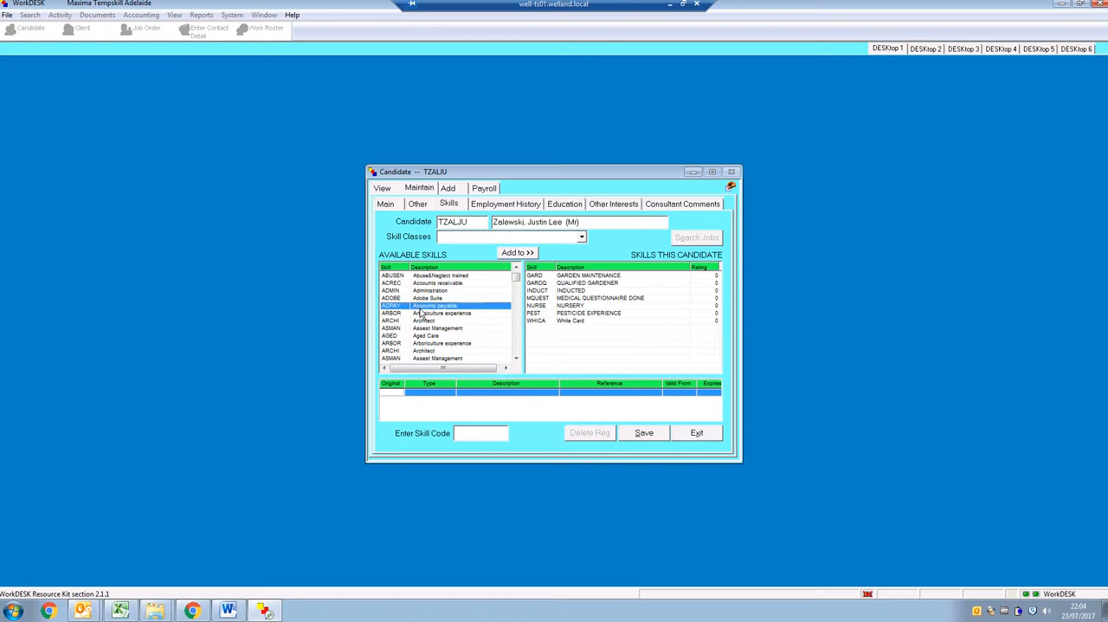